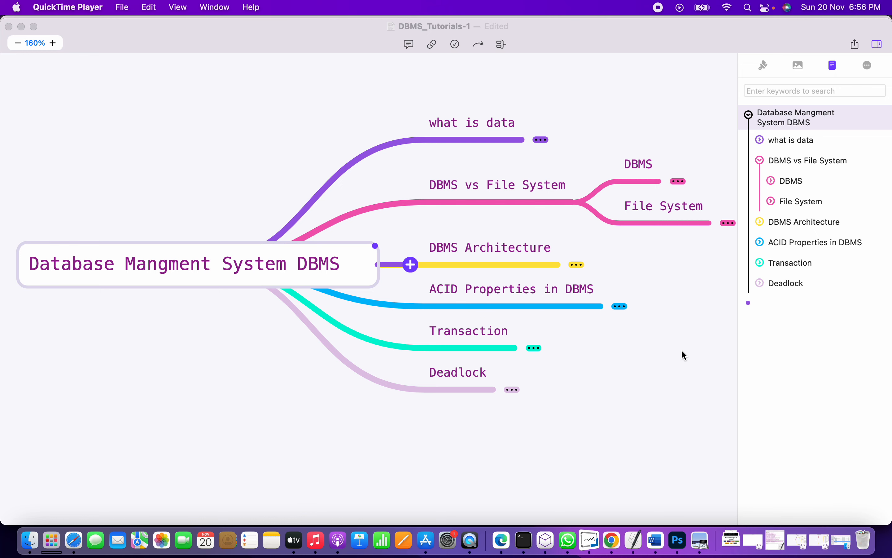
pyautogui.moveTo(806, 192)
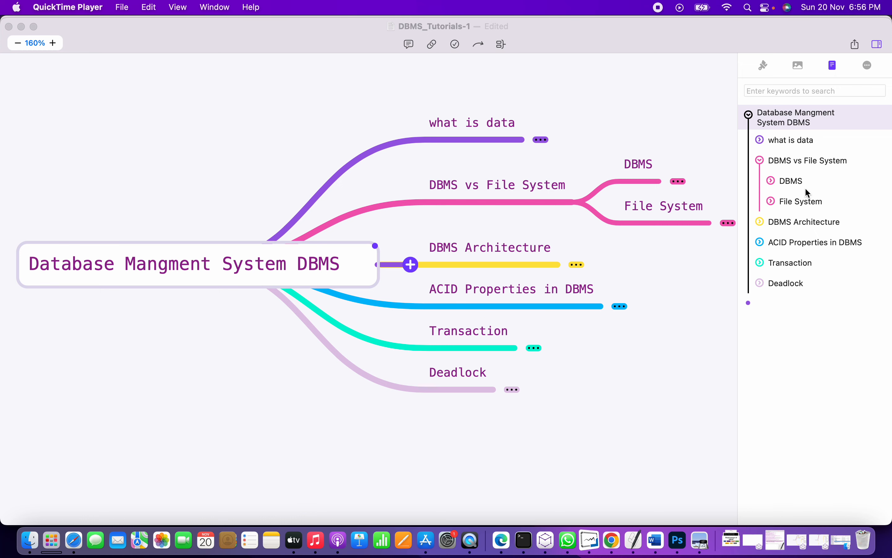
# - Expand the 'what is data' branch to reveal its subnodes and the Lego illustration
pyautogui.click(759, 140)
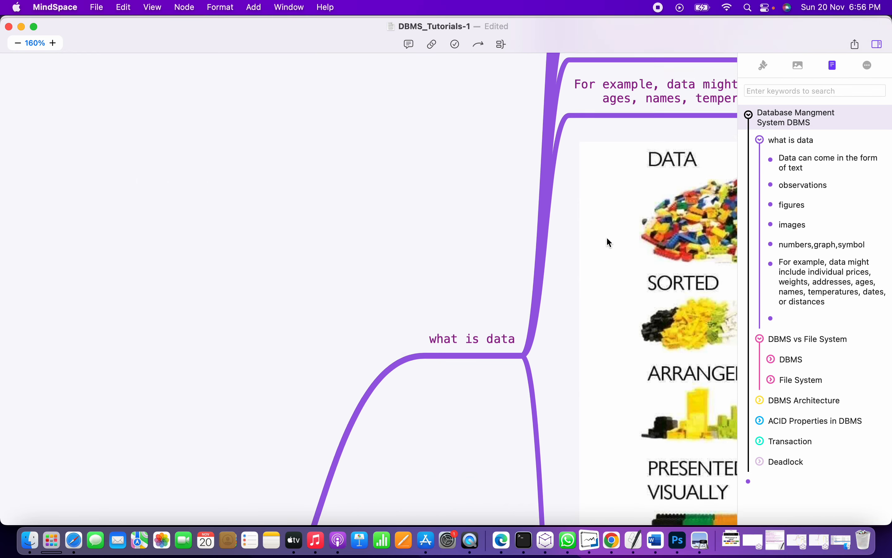
# - Focus on 'what is data' and center its first subnode 'Data can come in the form of text'
pyautogui.click(790, 140)
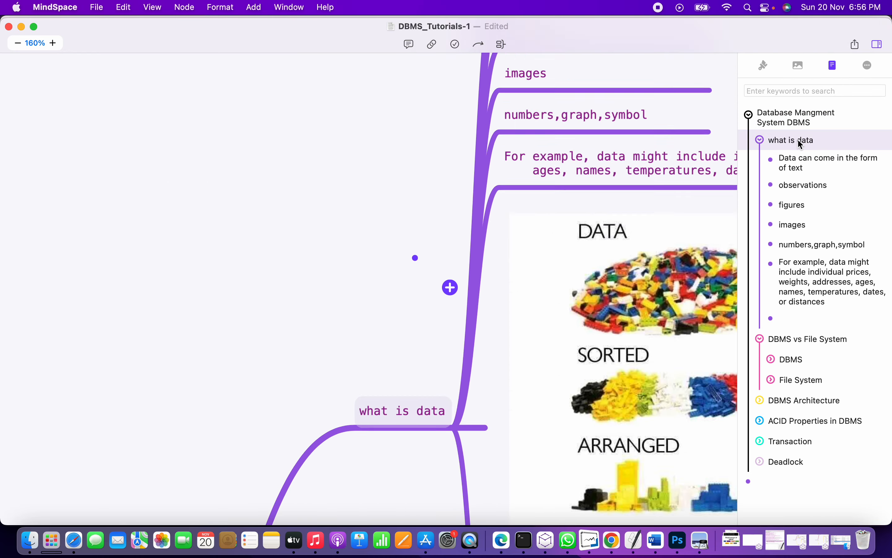
pyautogui.click(828, 163)
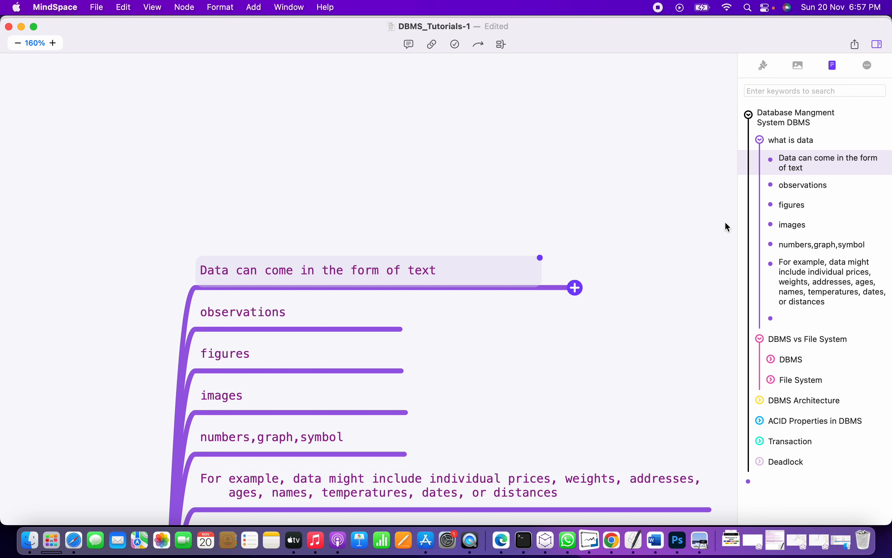
pyautogui.moveTo(636, 300)
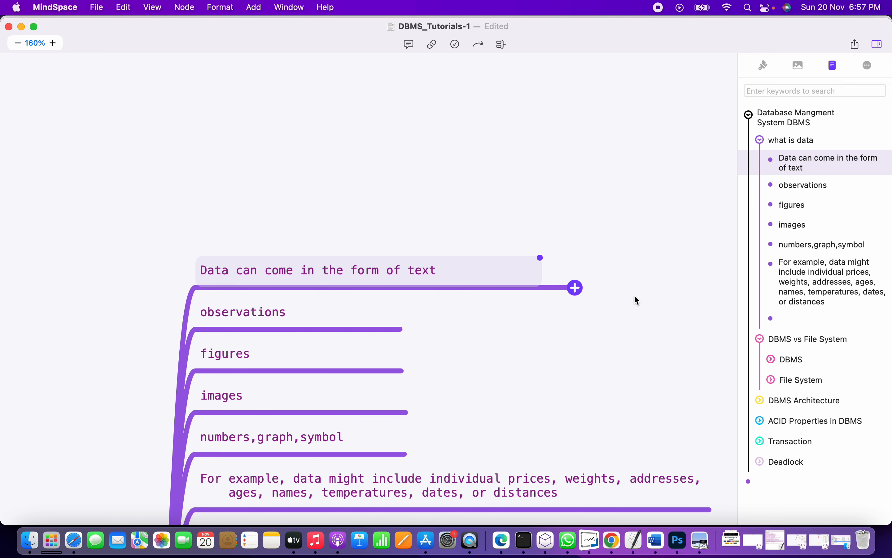
# - Scroll down to the Lego illustration's DATA, SORTED, ARRANGED and PRESENTED VISUALLY stages
pyautogui.scroll(-3)
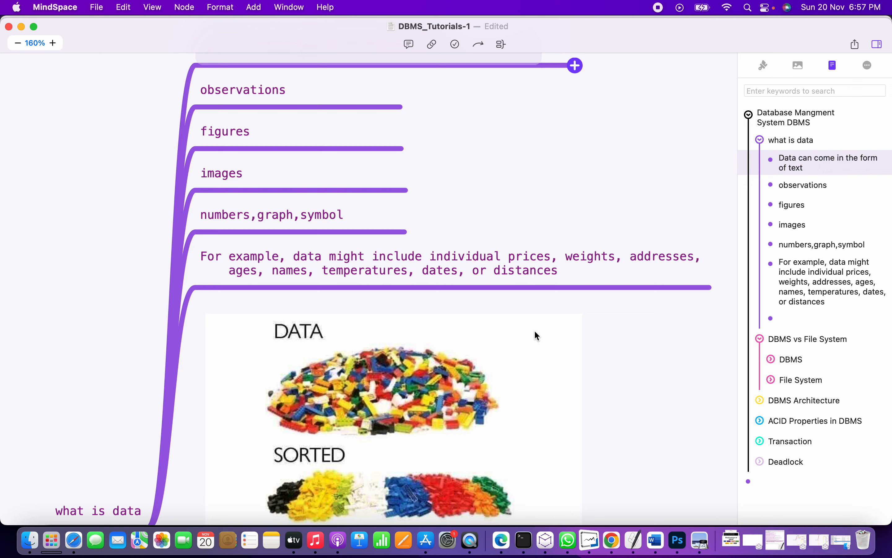
pyautogui.scroll(-3)
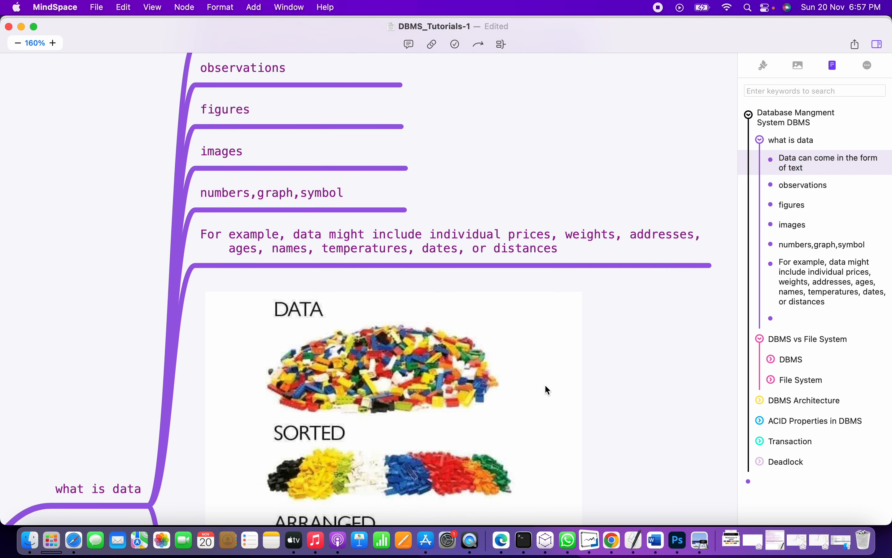
pyautogui.scroll(-3)
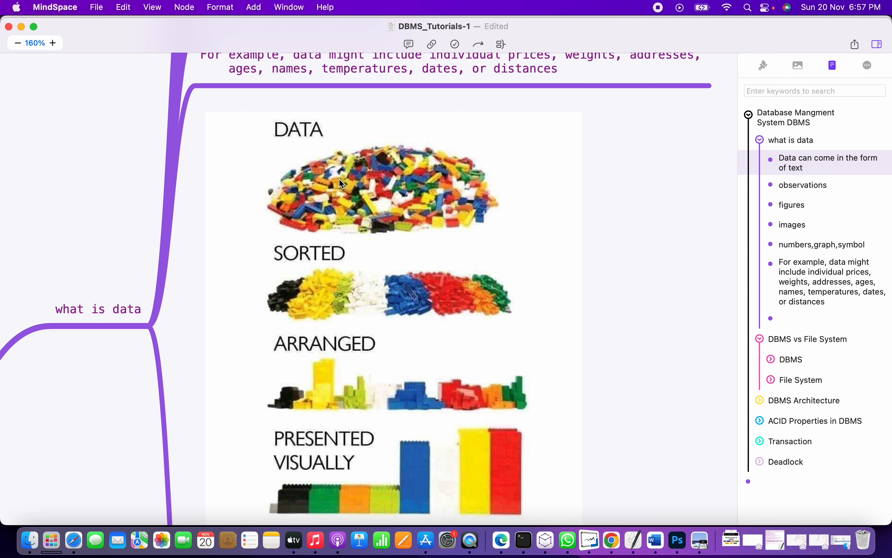
pyautogui.moveTo(369, 186)
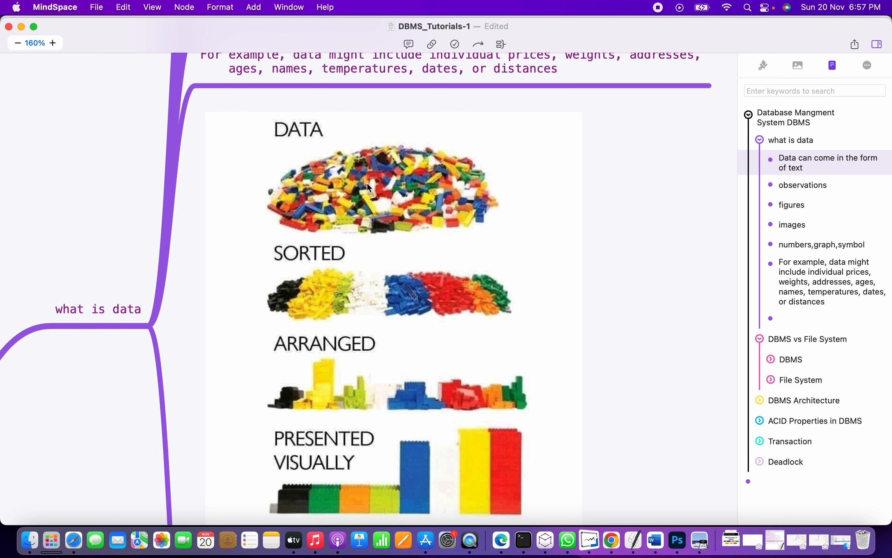
pyautogui.moveTo(295, 166)
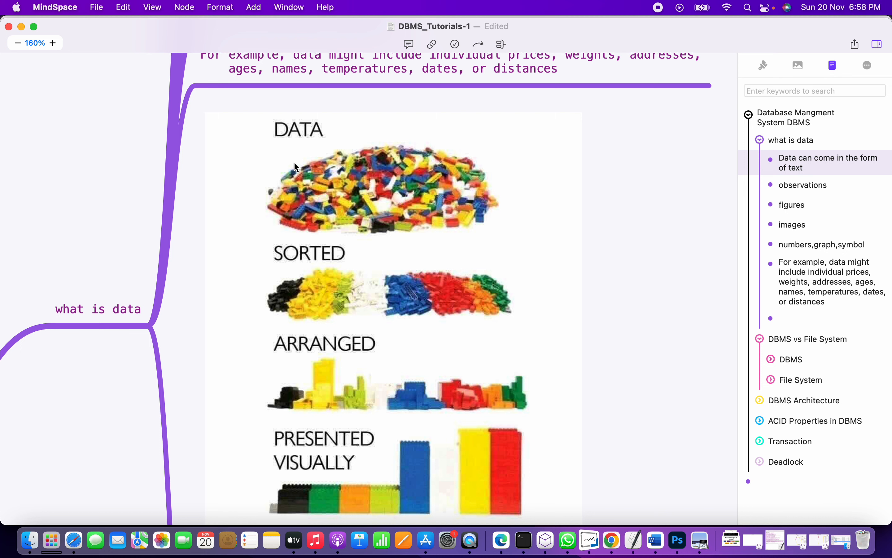
pyautogui.moveTo(266, 268)
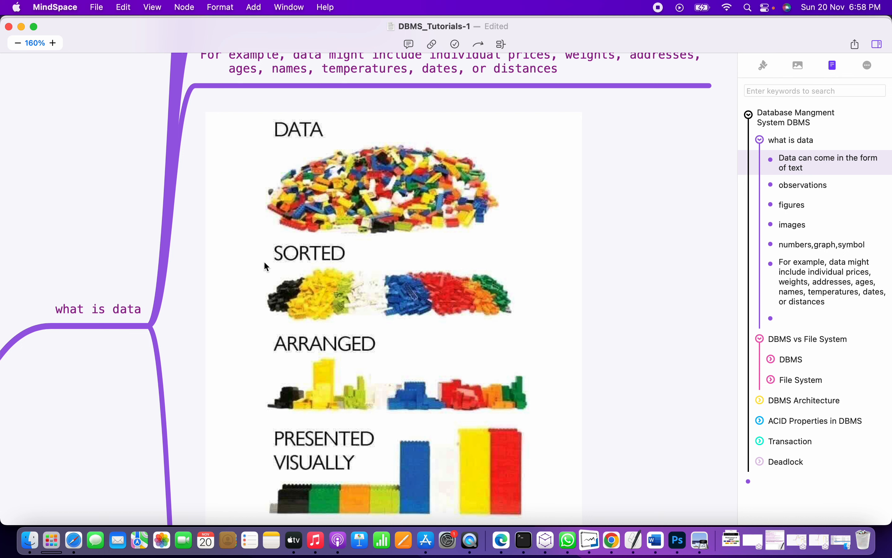
pyautogui.moveTo(270, 208)
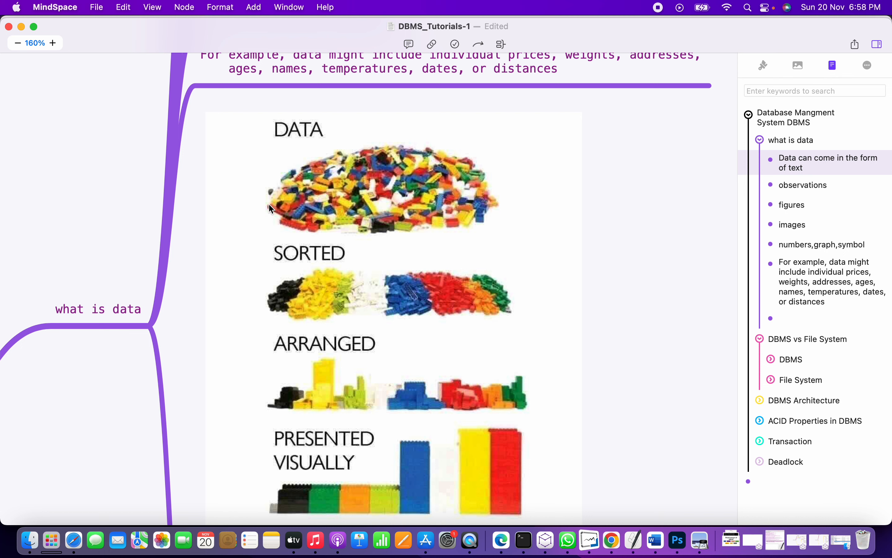
pyautogui.moveTo(398, 181)
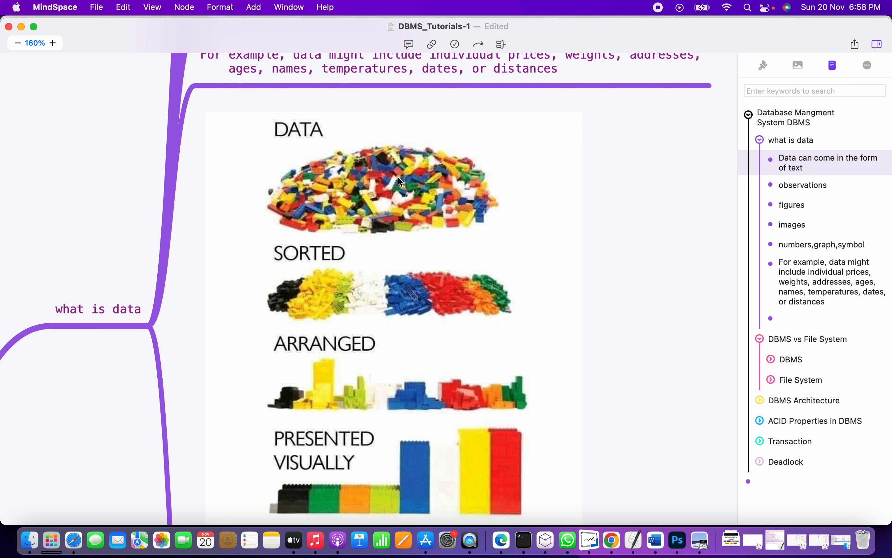
pyautogui.moveTo(415, 199)
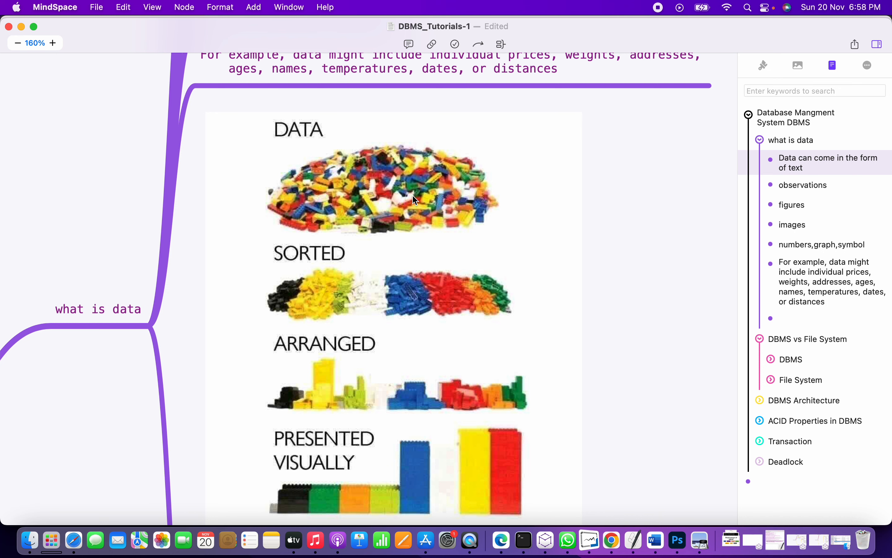
pyautogui.moveTo(296, 298)
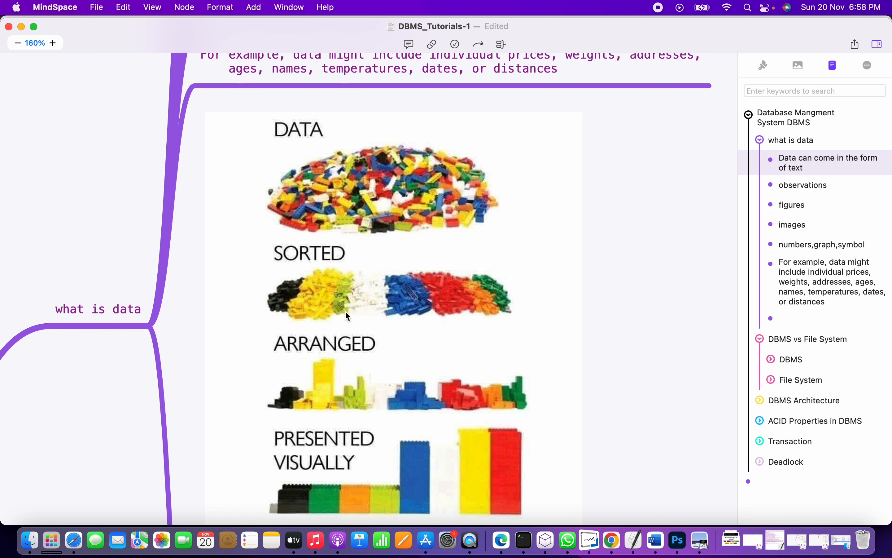
pyautogui.moveTo(341, 303)
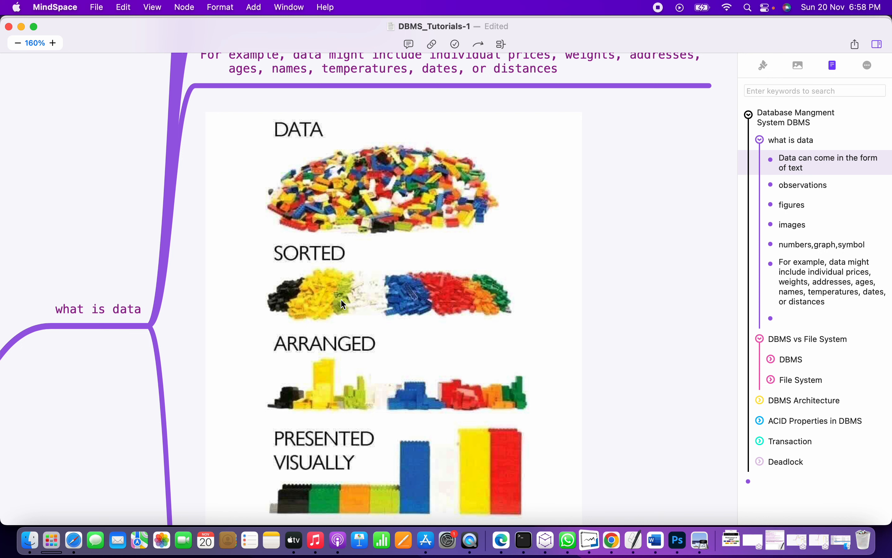
pyautogui.moveTo(398, 309)
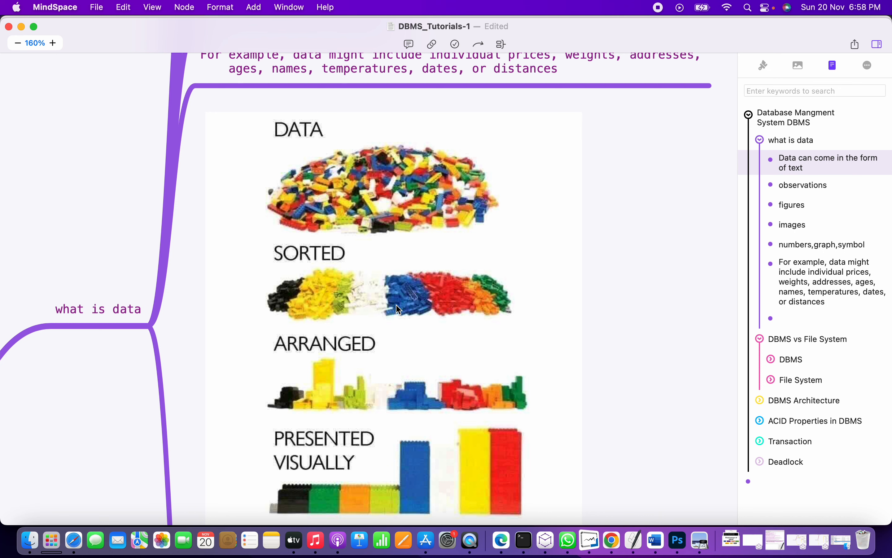
pyautogui.moveTo(498, 317)
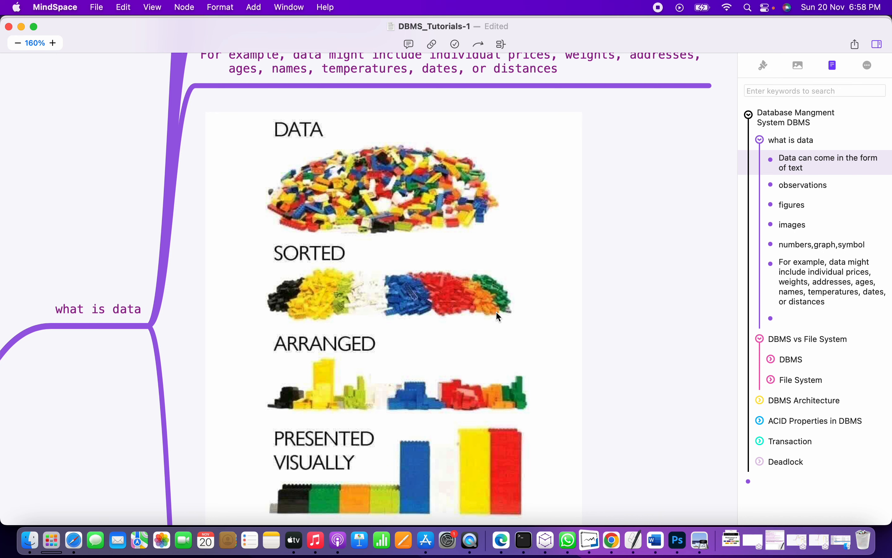
pyautogui.moveTo(302, 263)
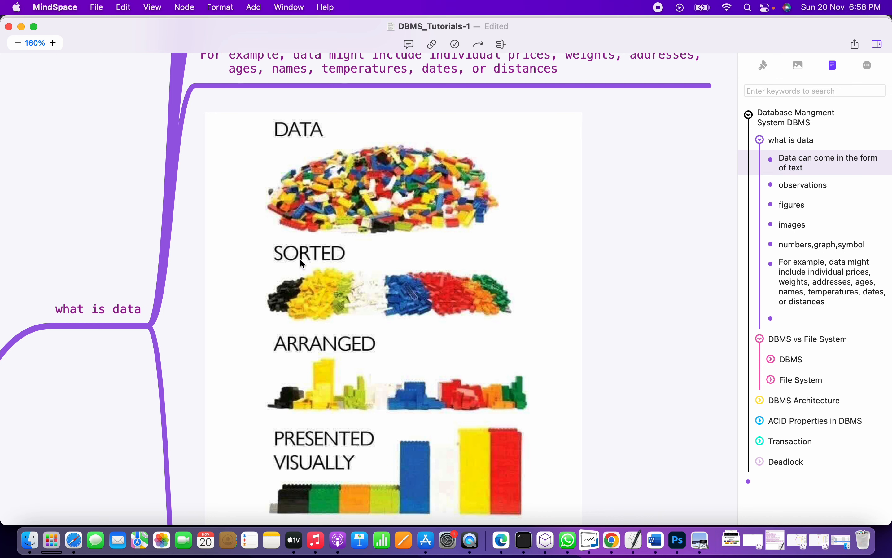
pyautogui.moveTo(396, 398)
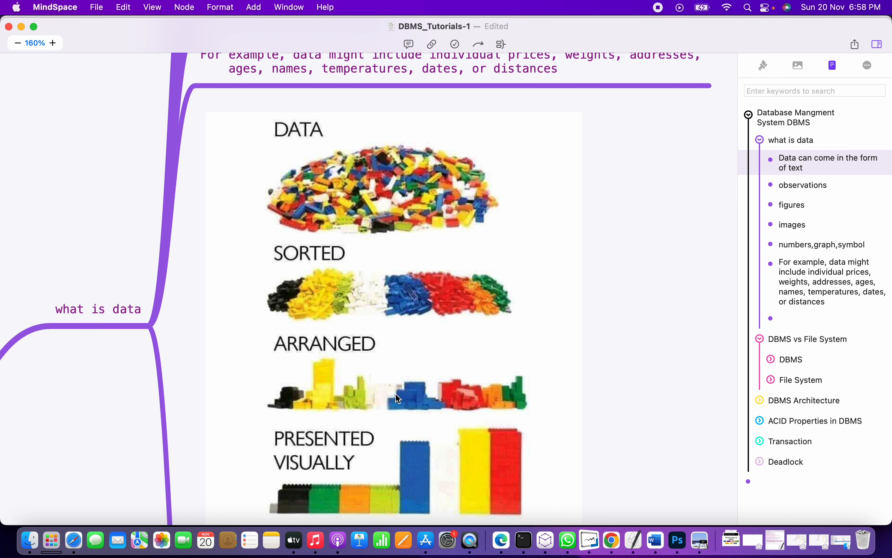
pyautogui.scroll(-3)
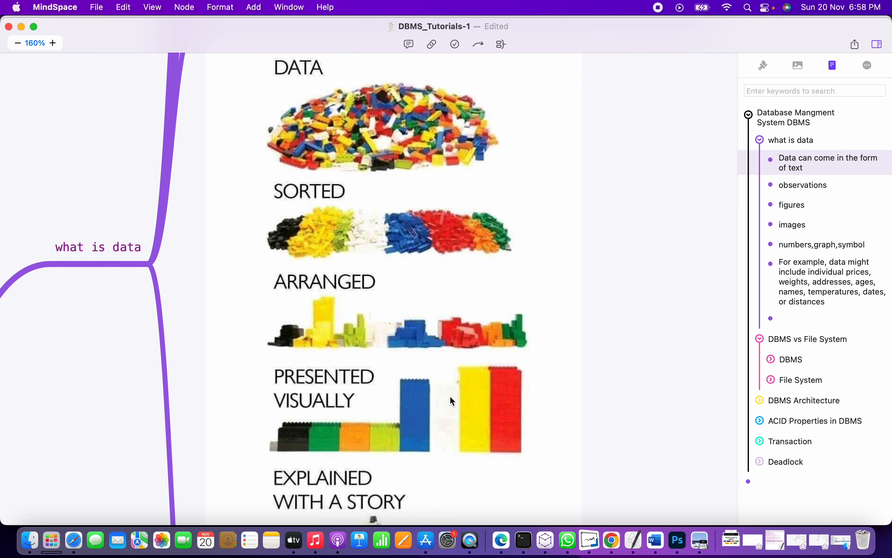
# - Scroll to the 'Explained with a story' house, then back up to the text subnodes
pyautogui.scroll(-3)
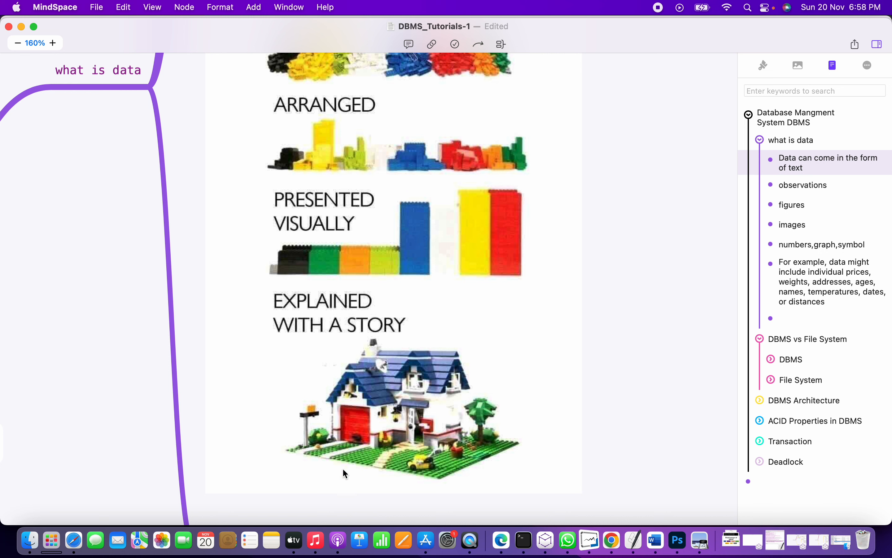
pyautogui.moveTo(354, 352)
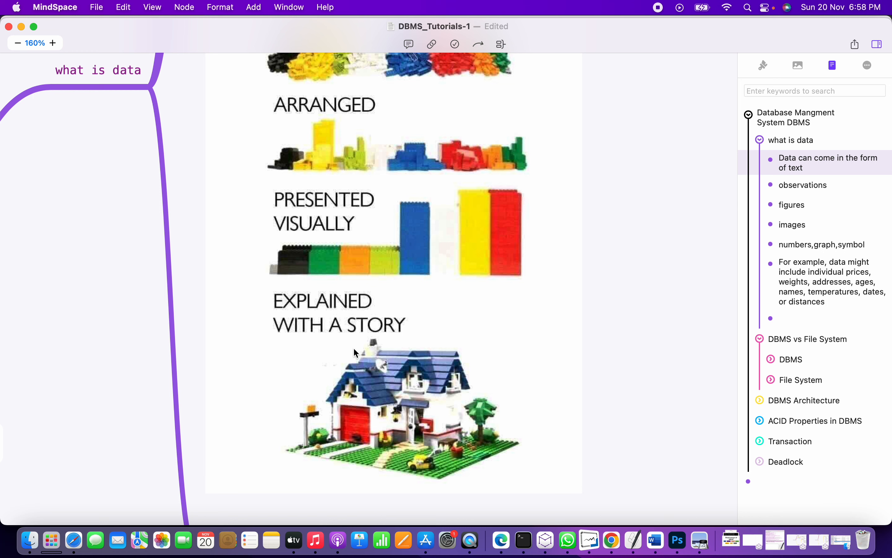
pyautogui.moveTo(292, 405)
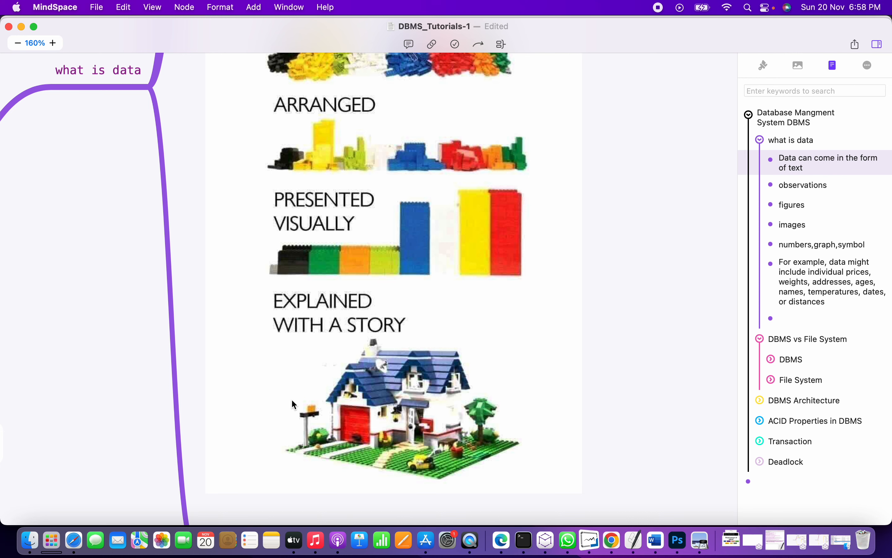
pyautogui.moveTo(445, 414)
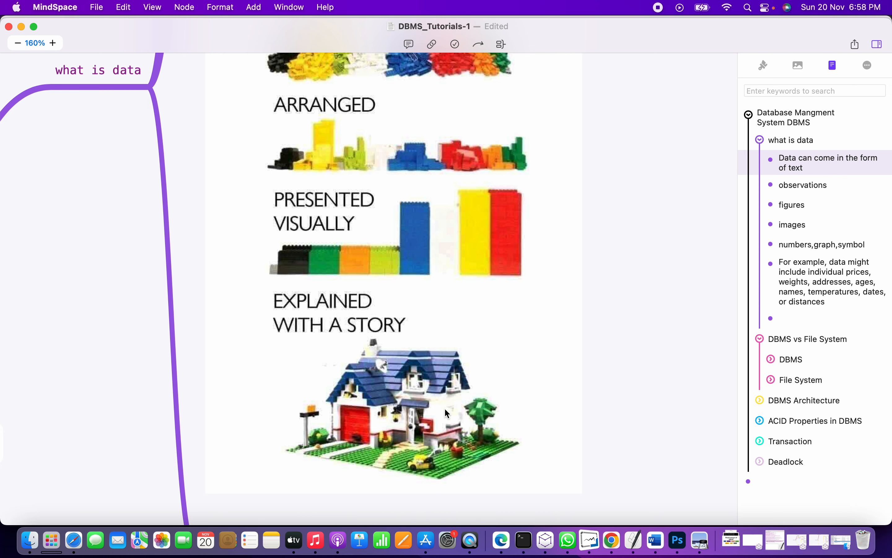
pyautogui.scroll(-3)
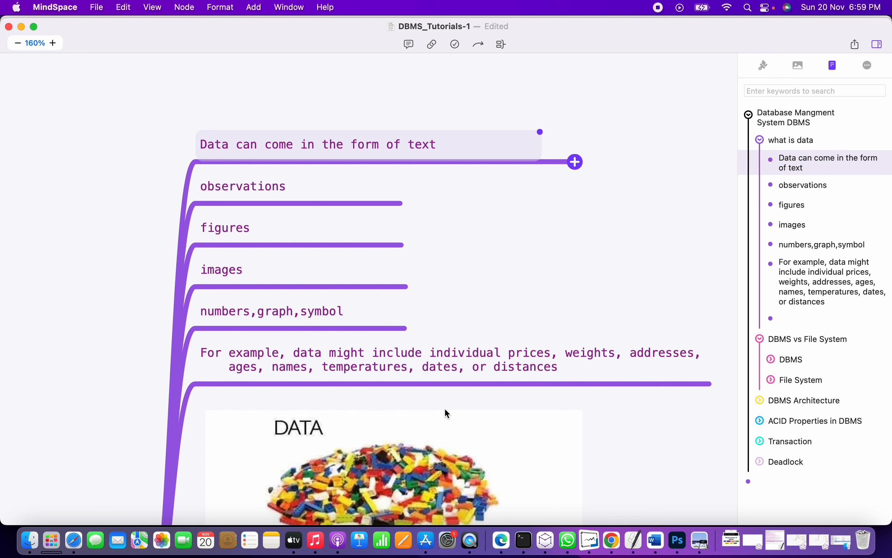
pyautogui.moveTo(484, 416)
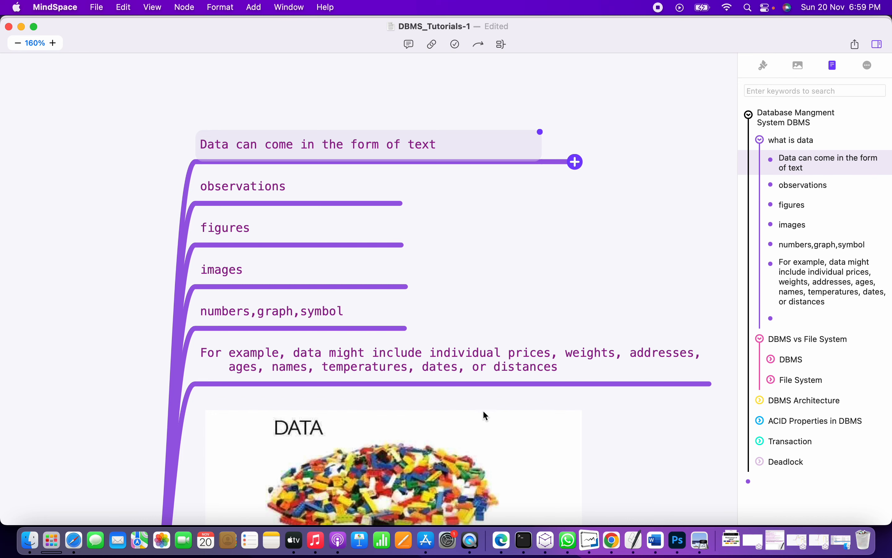
# - Scroll down past the subnodes to the house at the bottom of the Lego image
pyautogui.scroll(-3)
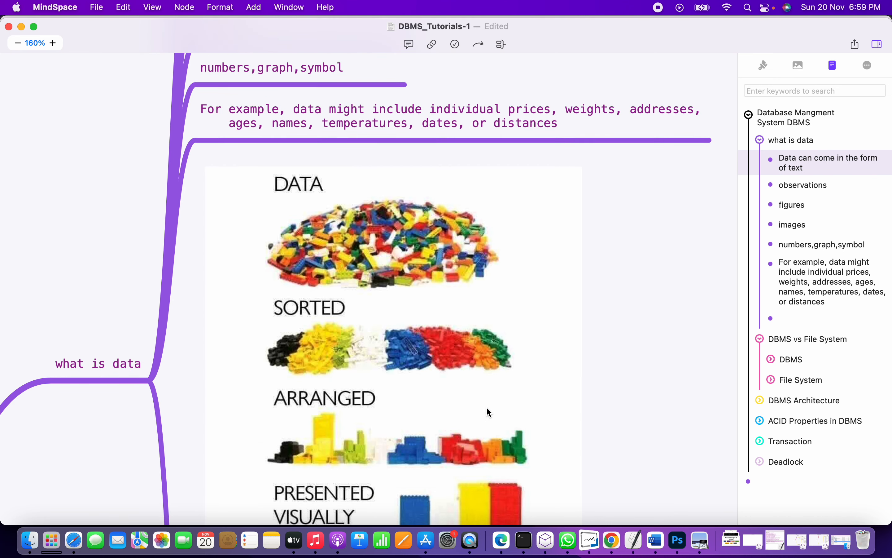
pyautogui.scroll(-3)
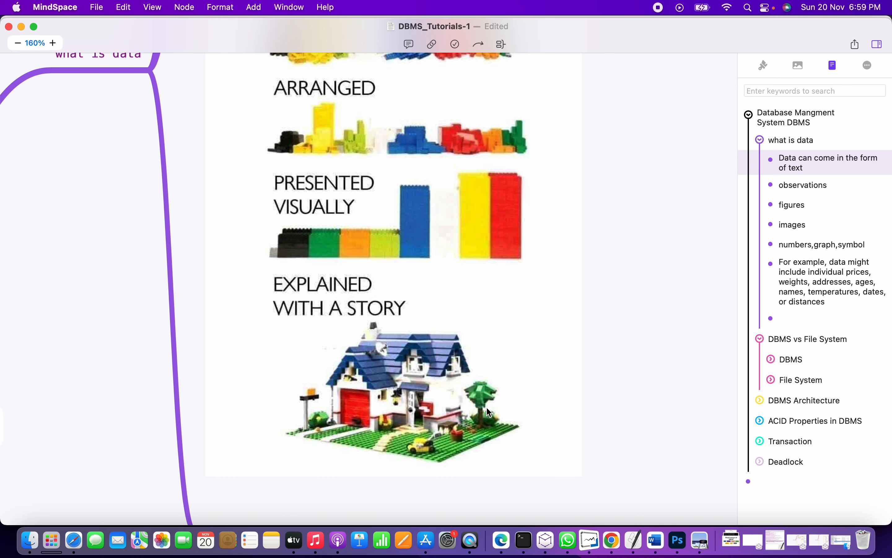